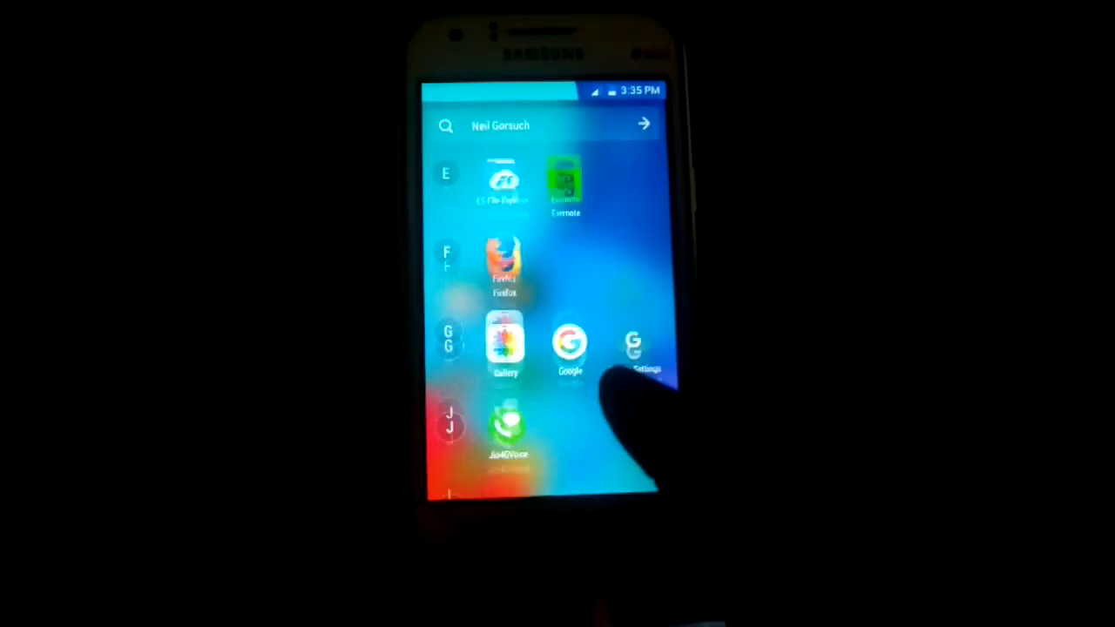
# Step: Leave the wipe-complete screen and return to the partition list with Dalvik Cache, system, Data and Cache ticked
pyautogui.scroll(3)
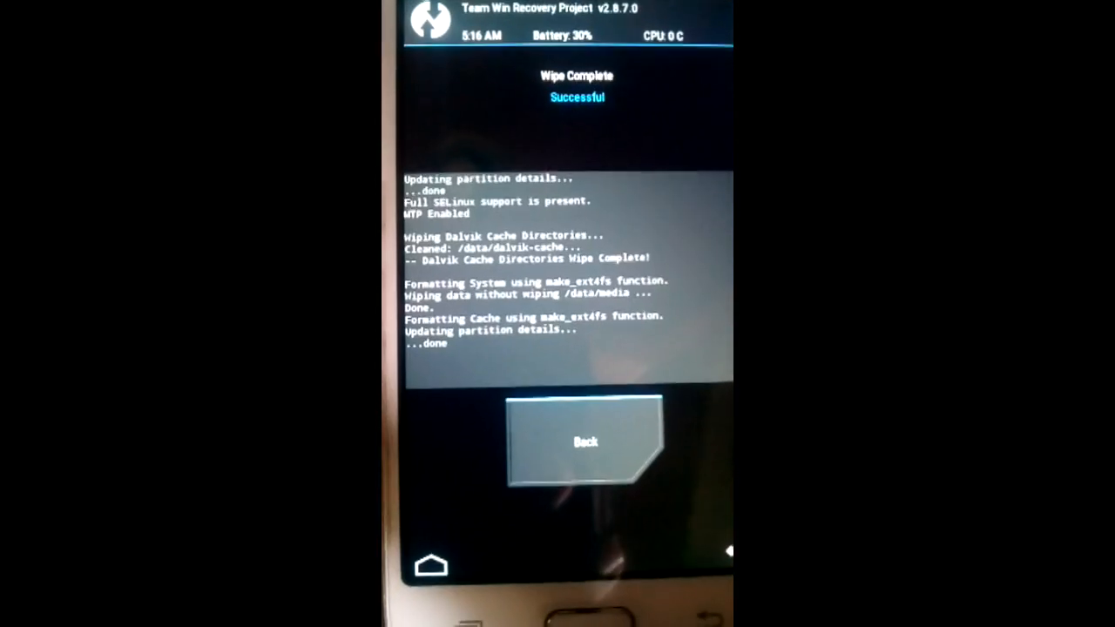
pyautogui.click(575, 440)
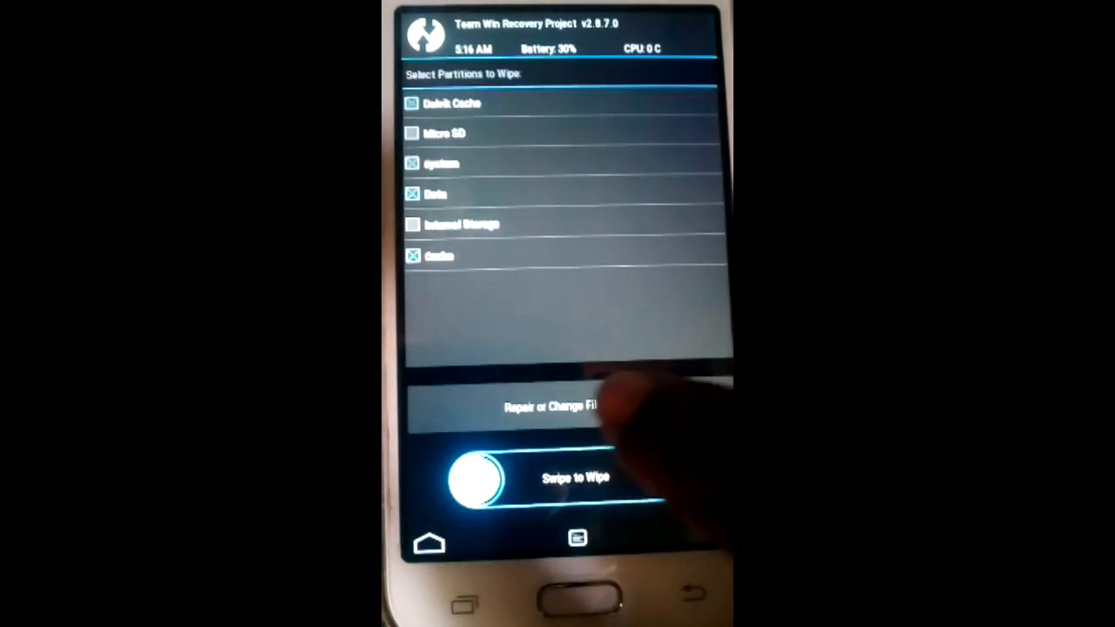